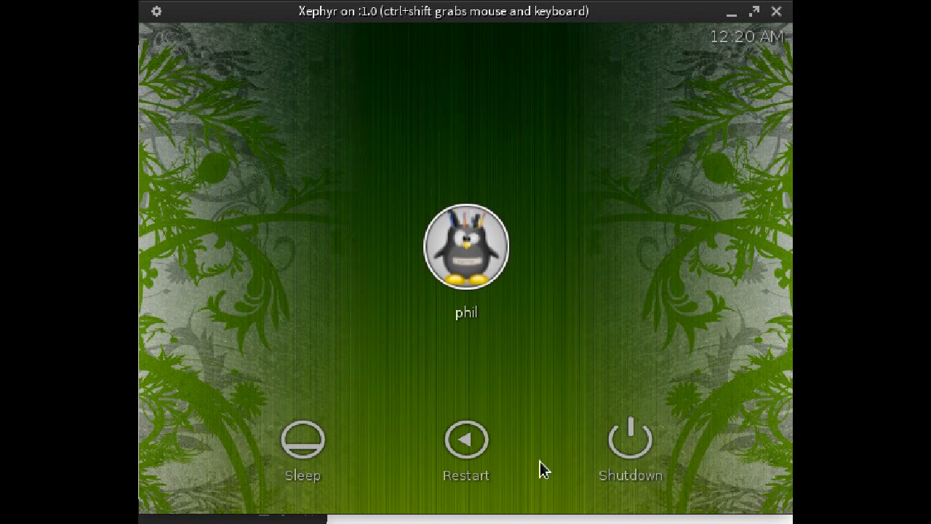
mouse_move(413, 274)
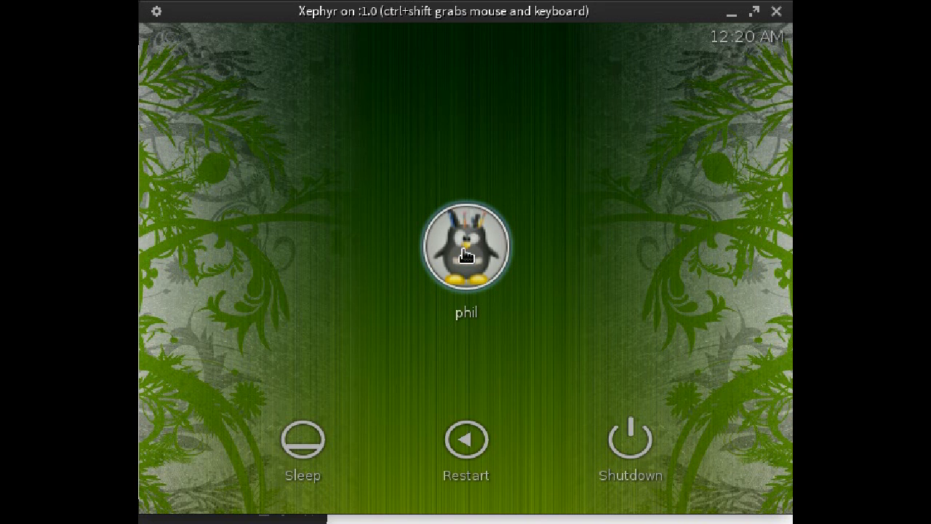
Select the phil account and submit its password, which fails authentication.
click(466, 245)
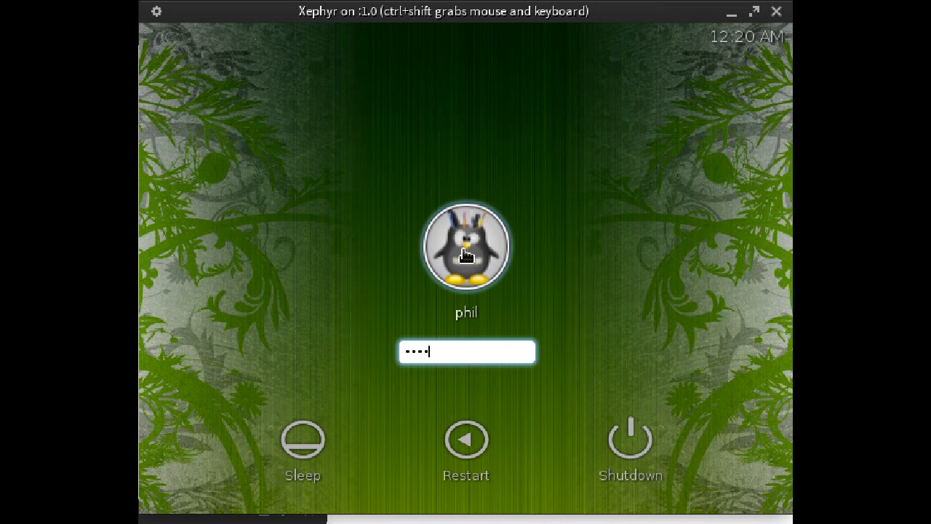
mouse_move(576, 301)
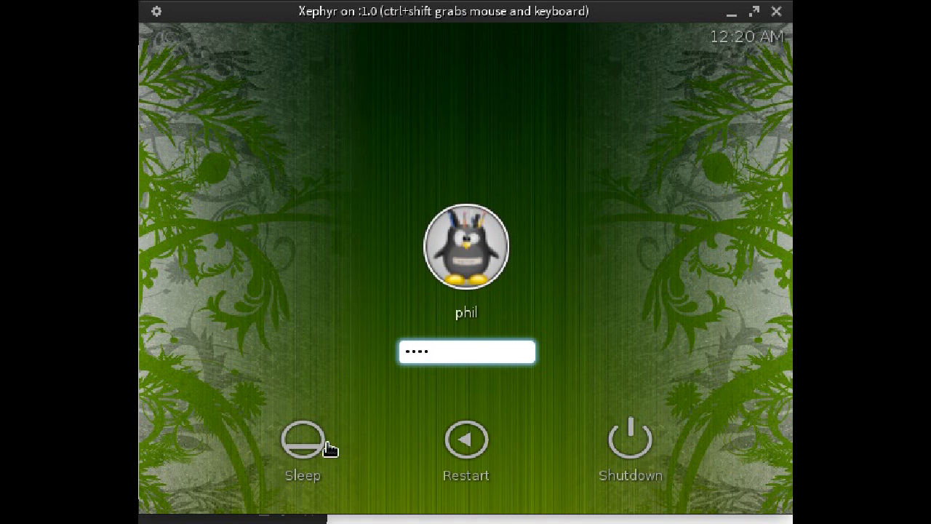
mouse_move(456, 349)
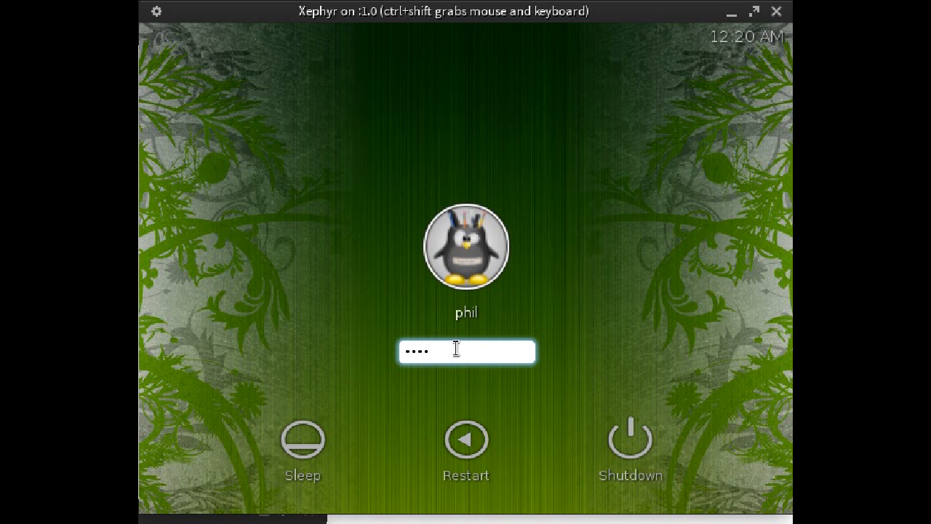
key(Return)
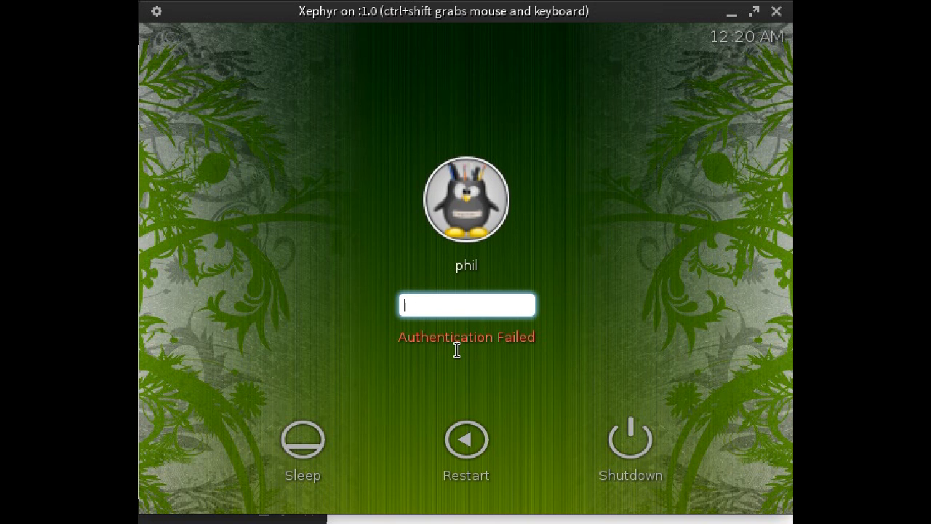
mouse_move(725, 86)
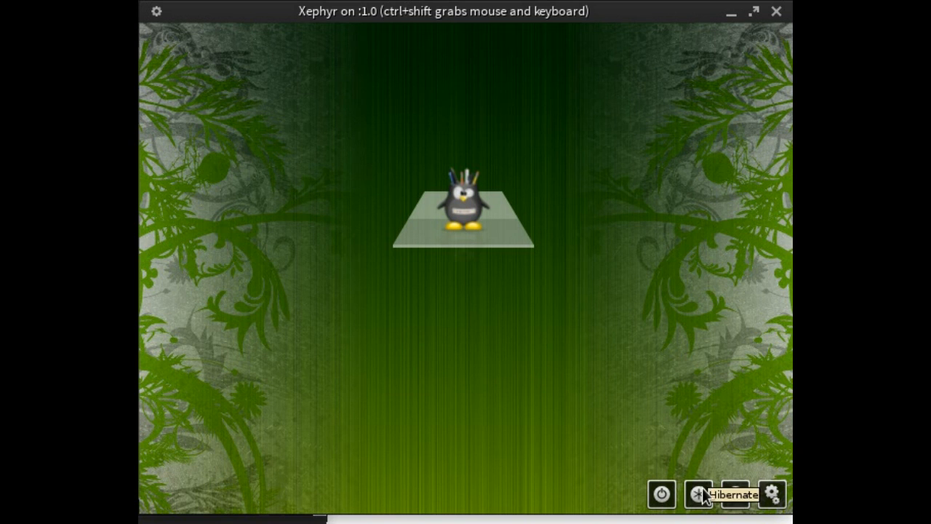
mouse_move(734, 494)
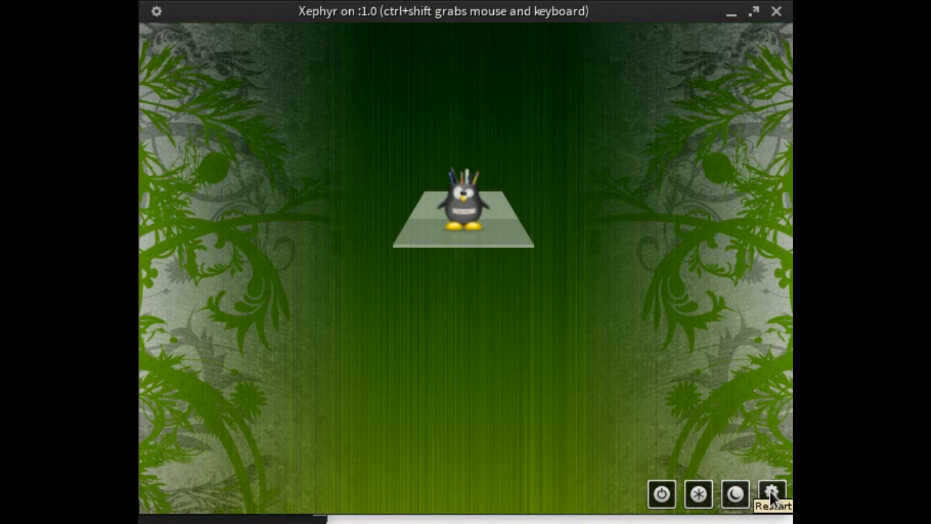
mouse_move(735, 493)
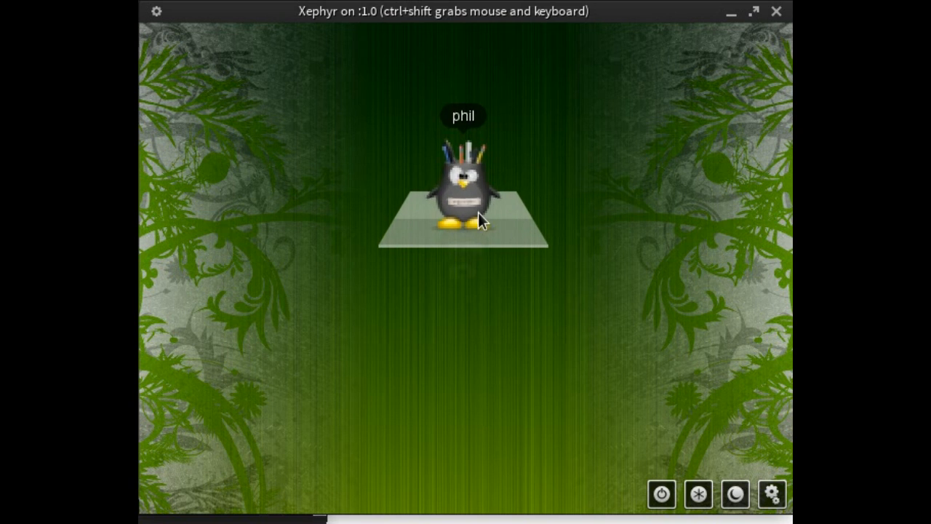
Select the penguin avatar, enter the password and submit it with the Authenticate button.
click(463, 189)
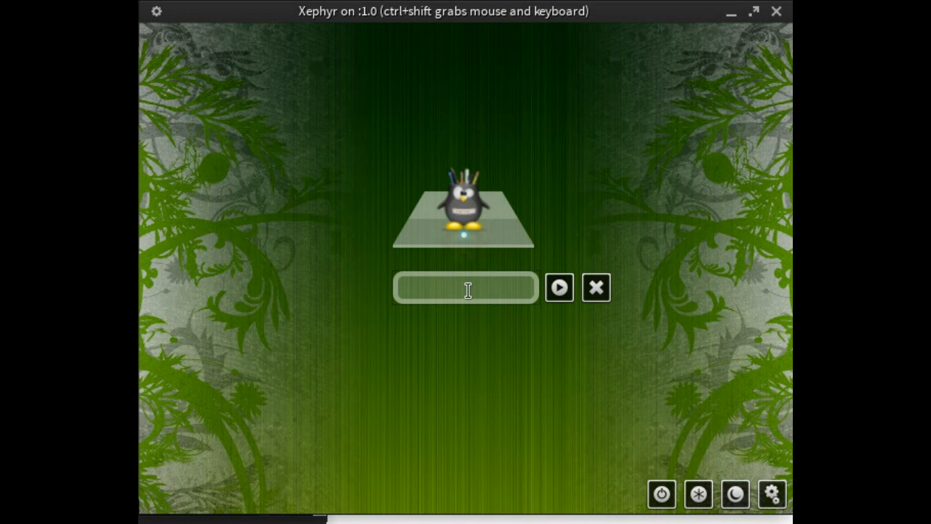
text(••••)
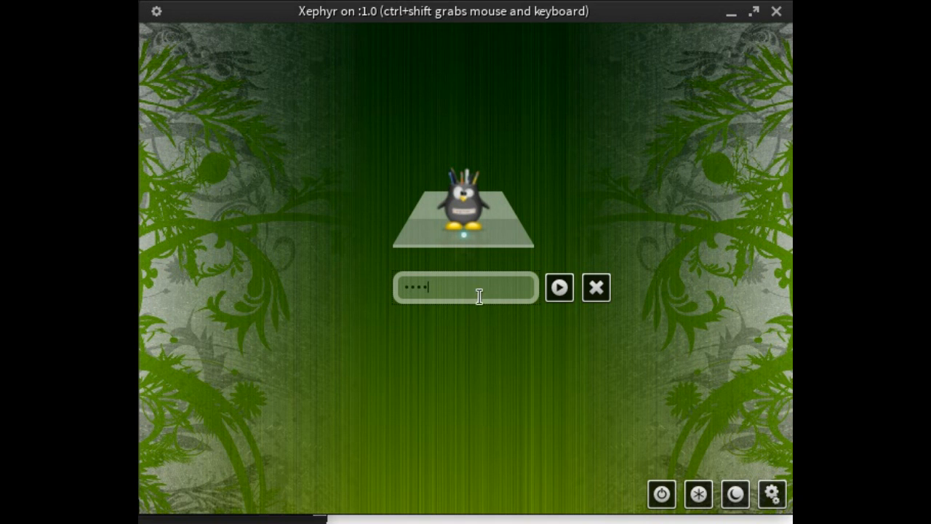
mouse_move(559, 294)
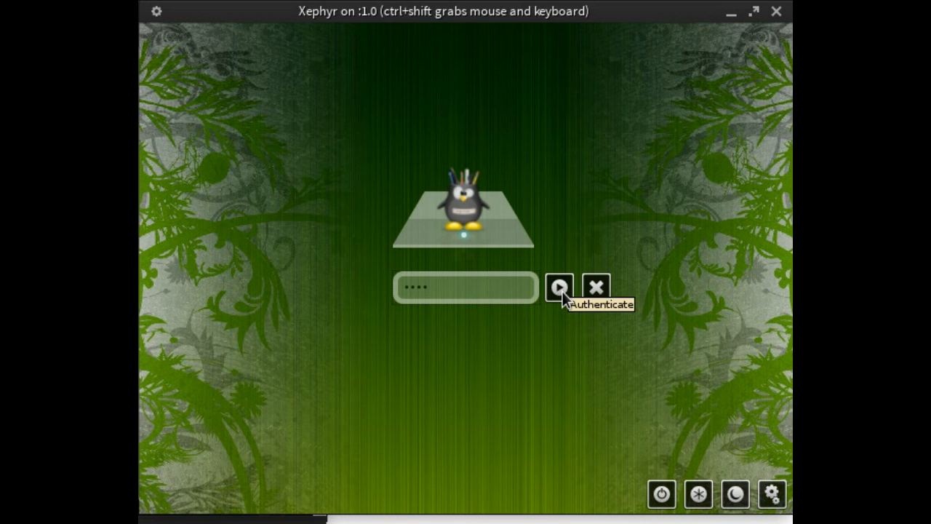
click(559, 286)
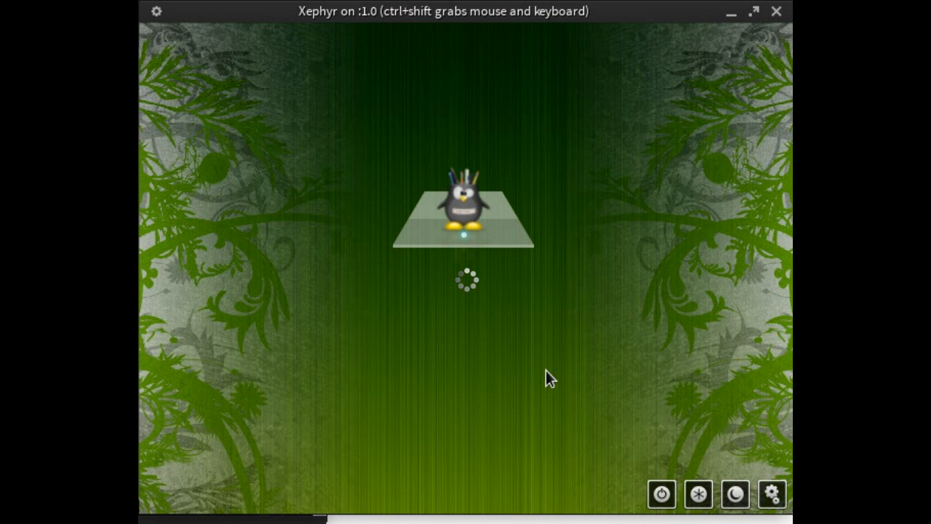